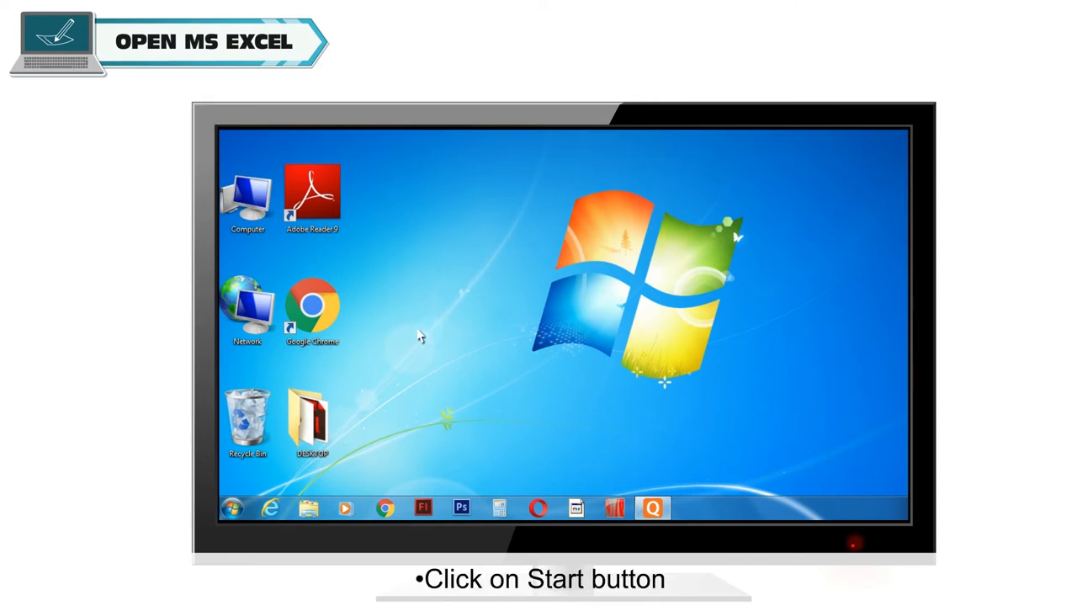
Step: Launch Microsoft Excel 2010 from Start > All Programs > Microsoft Office
{"action": "left_click", "coordinate": [233, 508]}
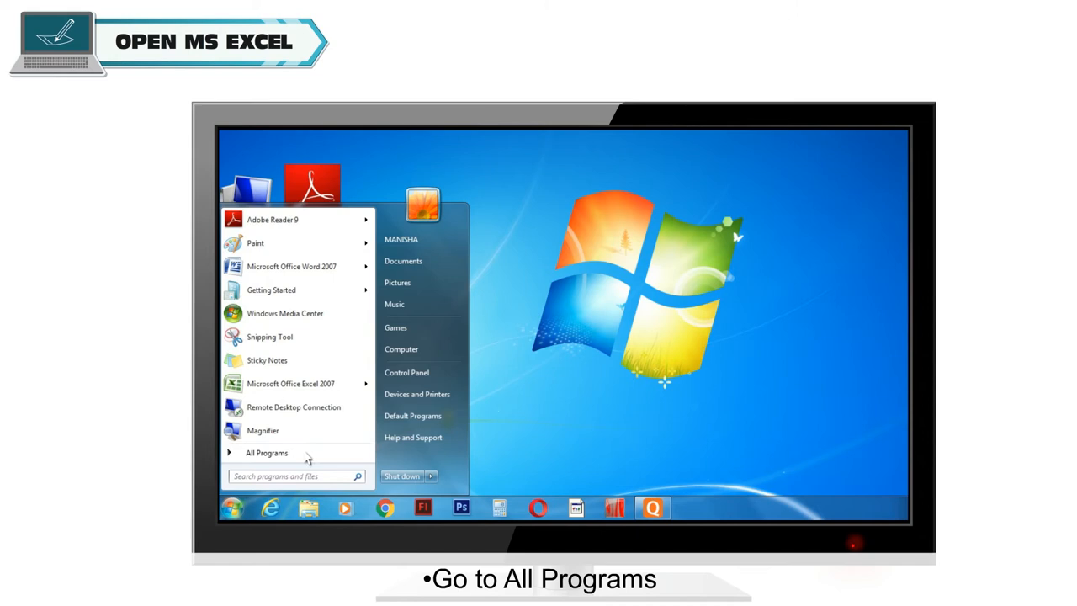
{"action": "left_click", "coordinate": [266, 453]}
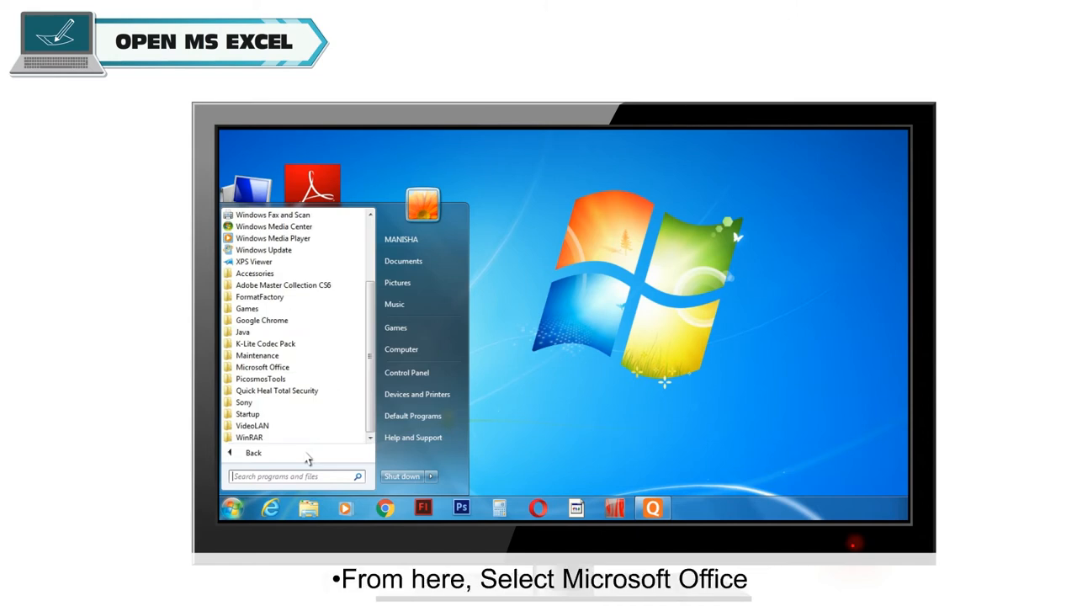
{"action": "mouse_move", "coordinate": [289, 372]}
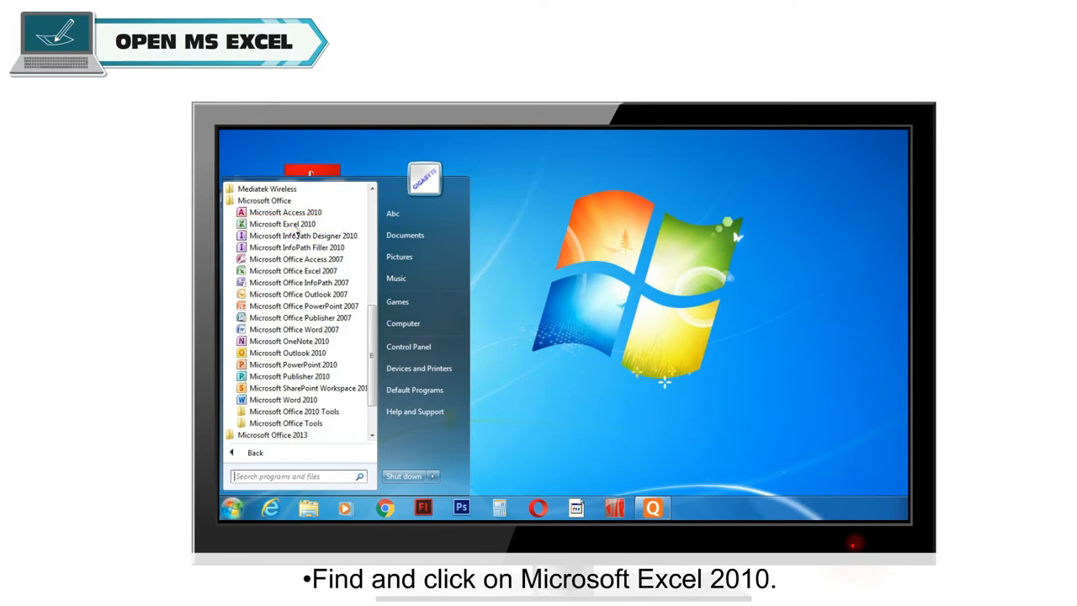
{"action": "left_click", "coordinate": [282, 224]}
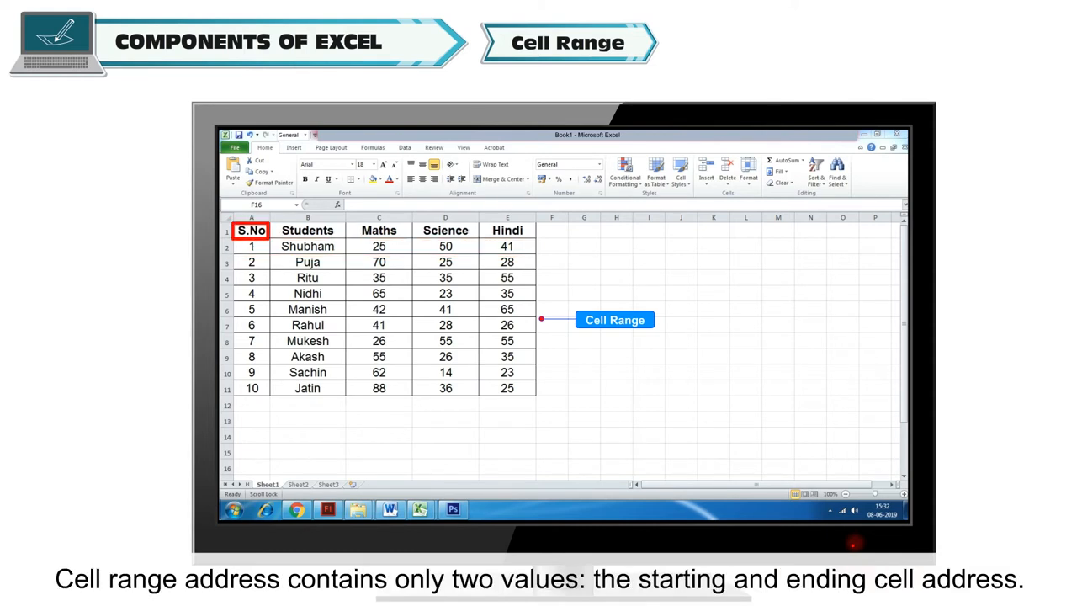
{"action": "left_click", "coordinate": [506, 387]}
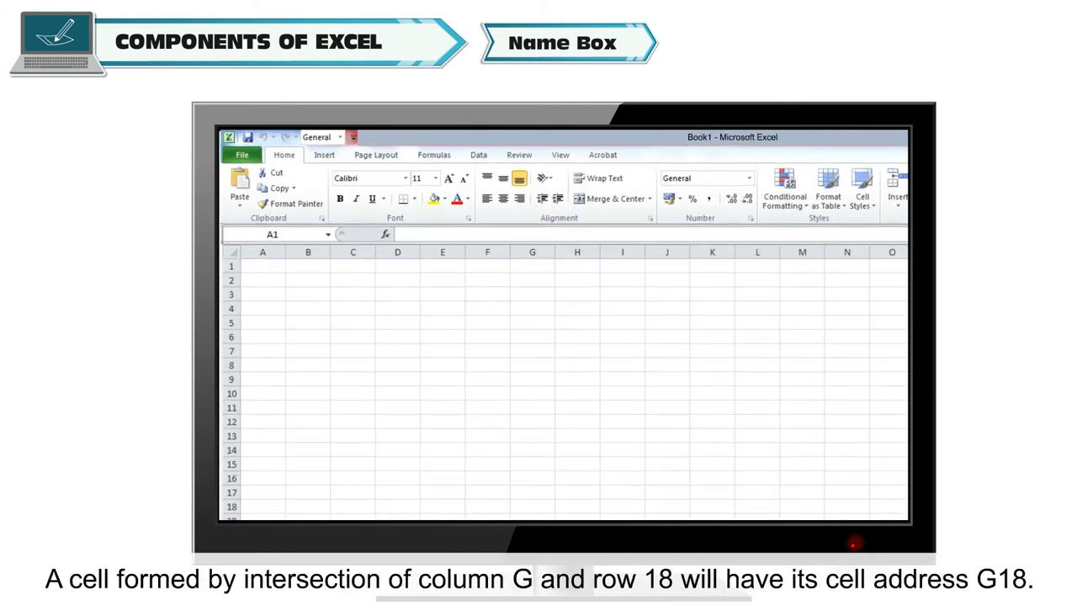
{"action": "left_click", "coordinate": [532, 253]}
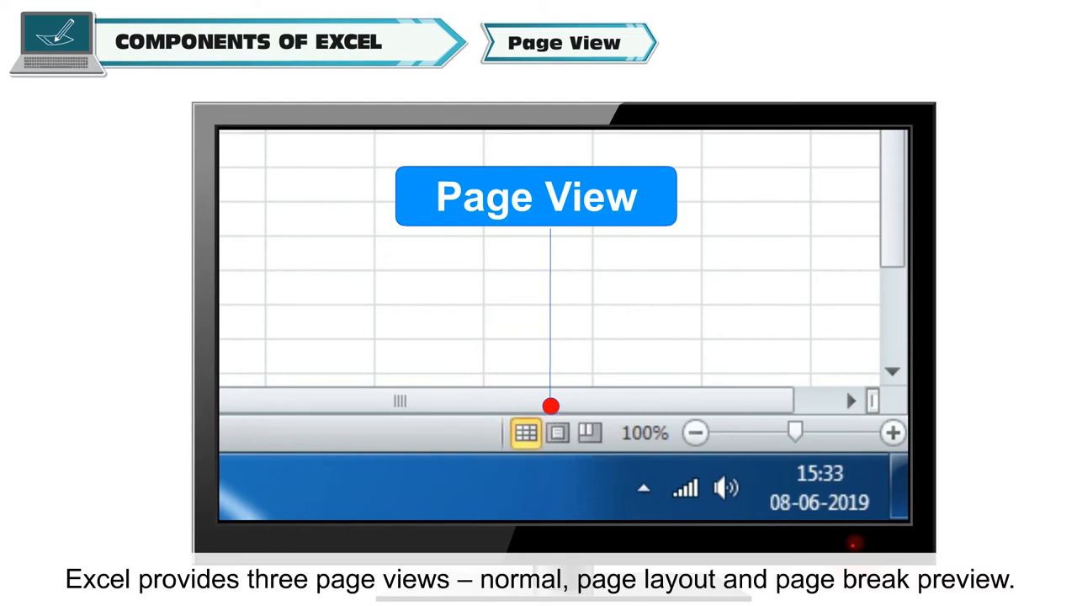
{"action": "left_click", "coordinate": [589, 432]}
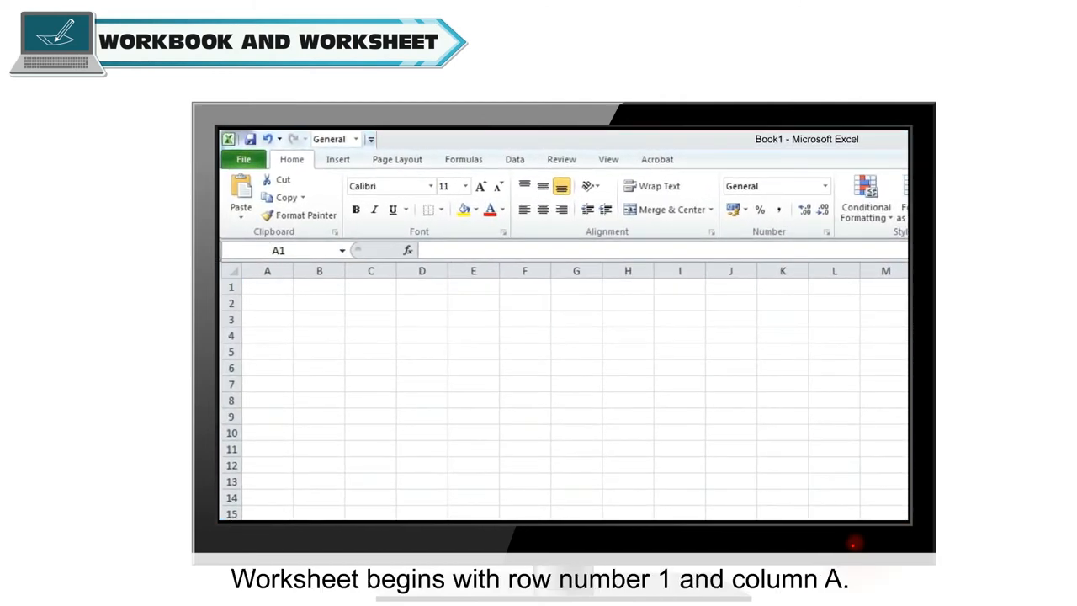
{"action": "left_click", "coordinate": [266, 270]}
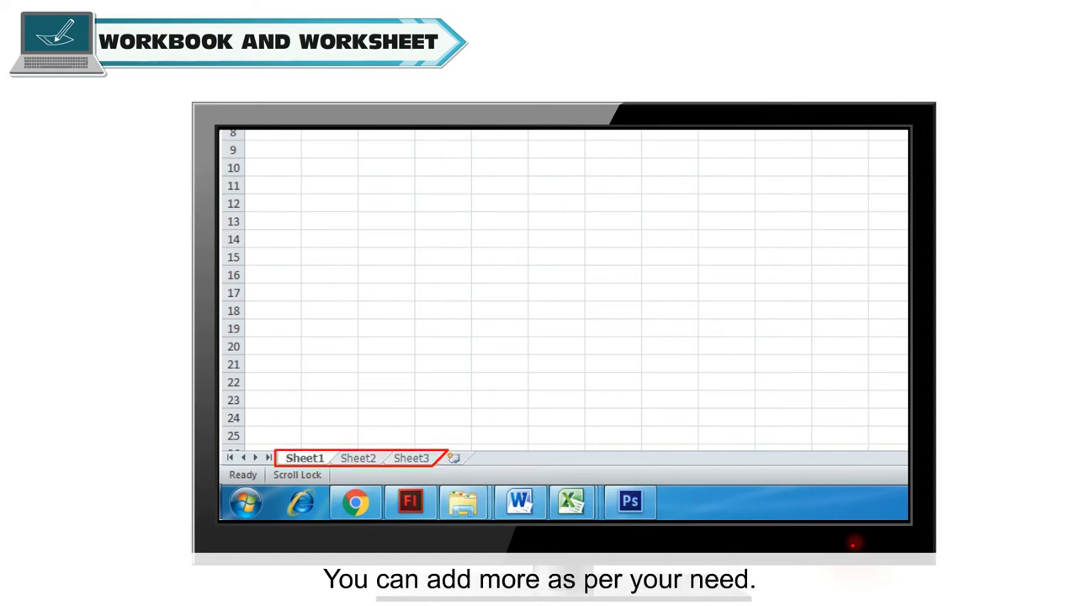
{"action": "left_click", "coordinate": [237, 148]}
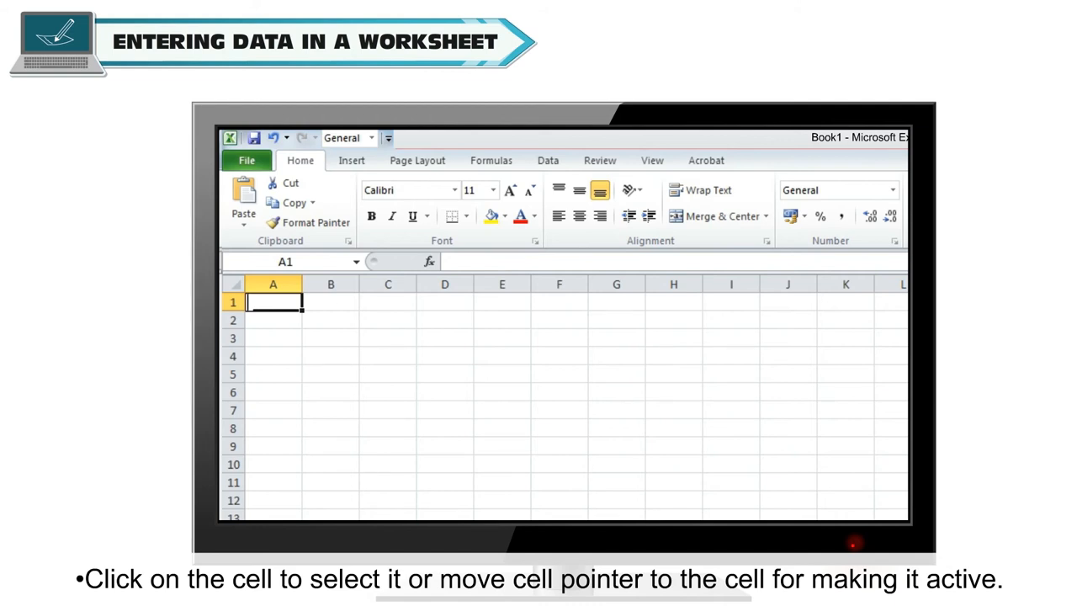
Step: Enter the Name heading and commit the remaining marks, ending with 40 in C5
{"action": "type", "text": "N"}
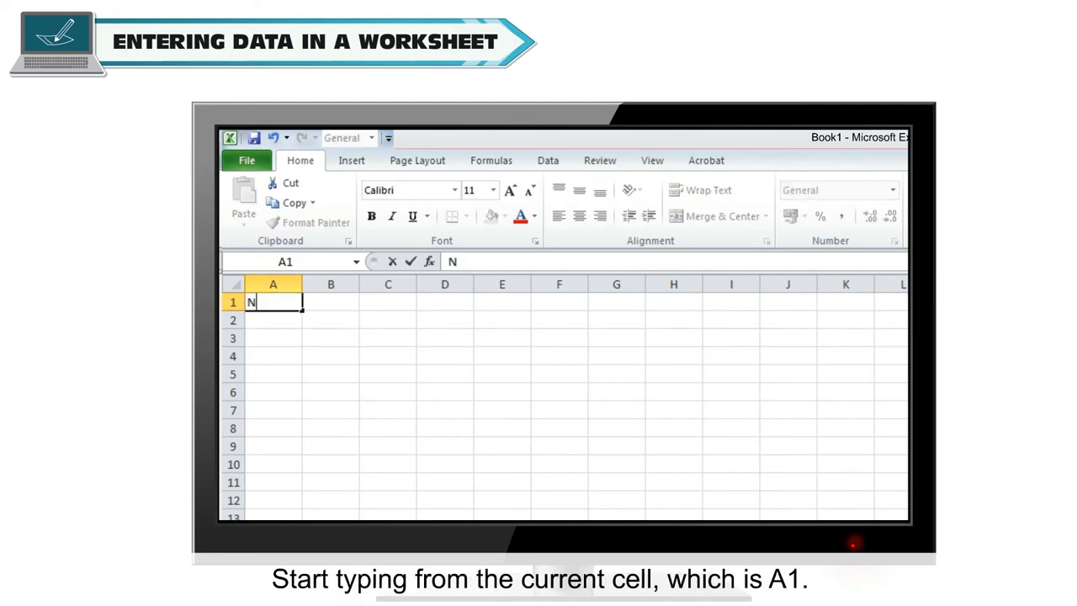
{"action": "type", "text": "am"}
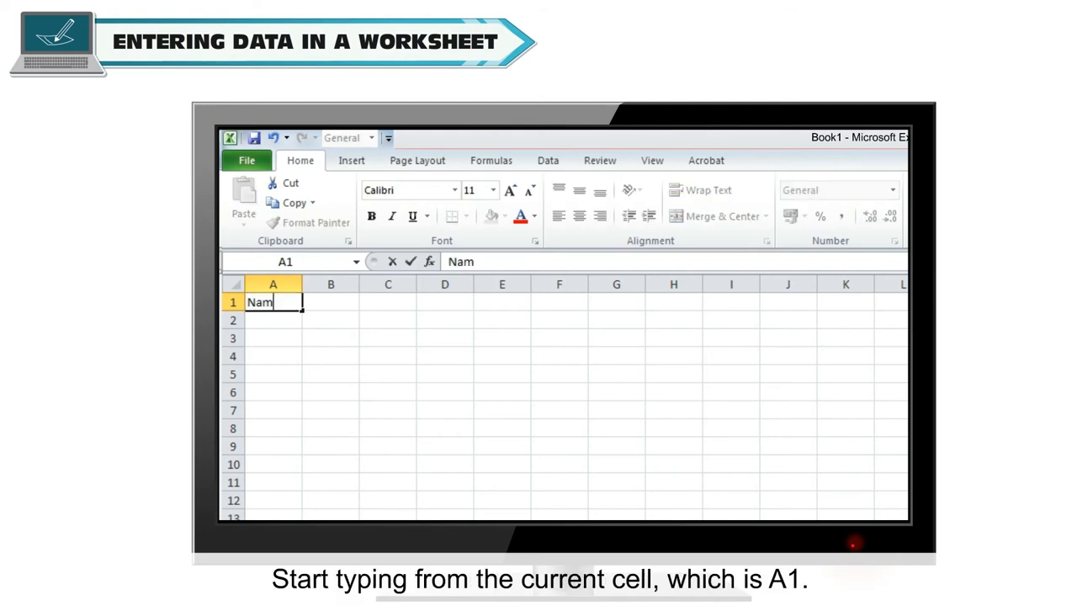
{"action": "type", "text": "e"}
{"action": "left_click", "coordinate": [388, 374]}
{"action": "type", "text": "40"}
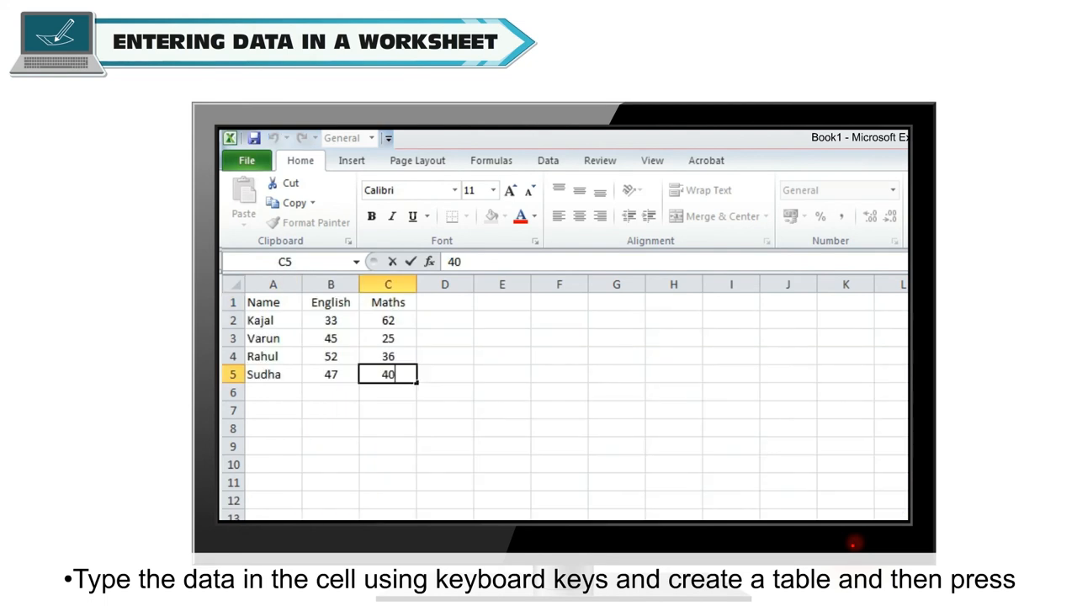
{"action": "key", "text": "Enter"}
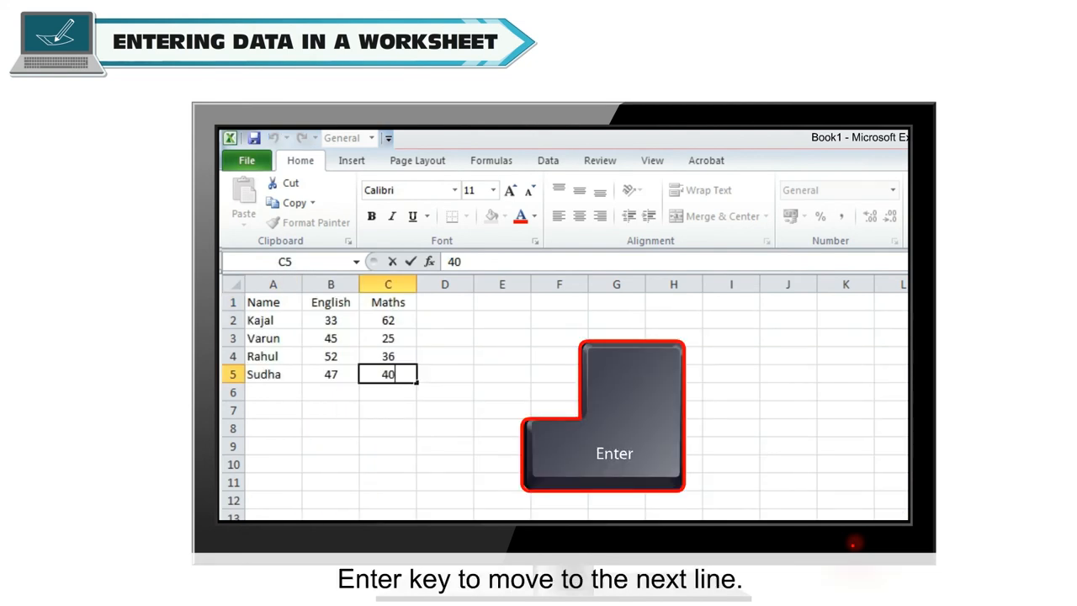
{"action": "key", "text": "enter"}
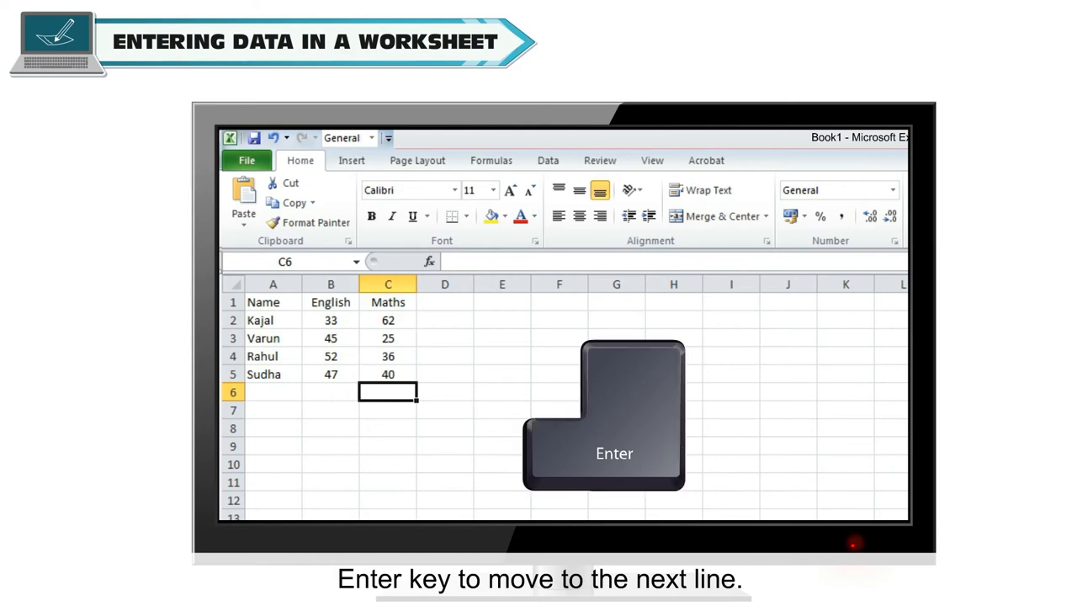
{"action": "key", "text": "Enter"}
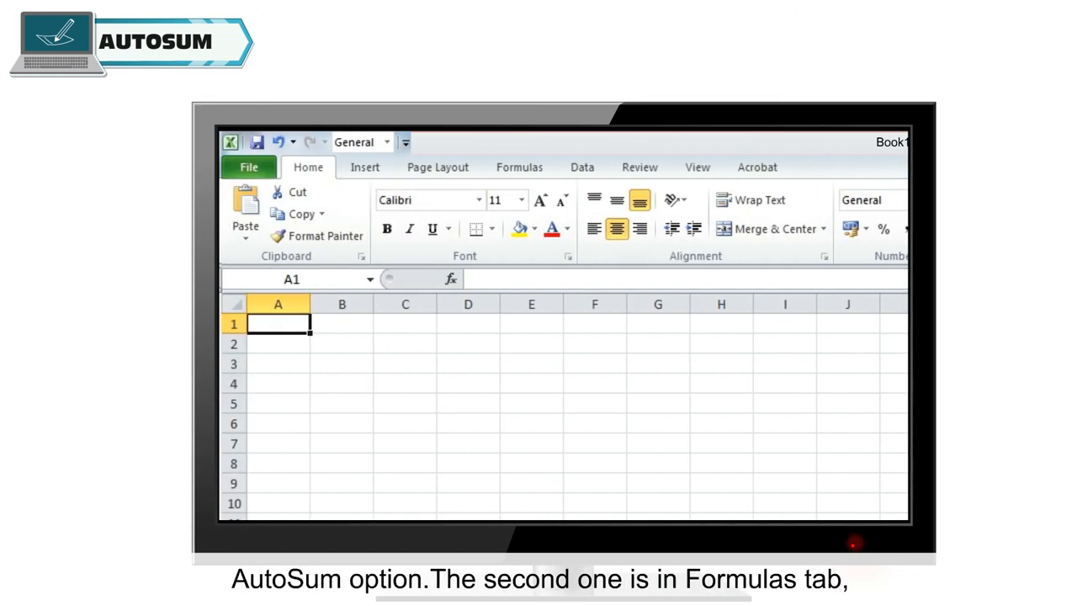
Step: AutoSum the Result column beneath the values, giving a total of 145
{"action": "left_click", "coordinate": [519, 166]}
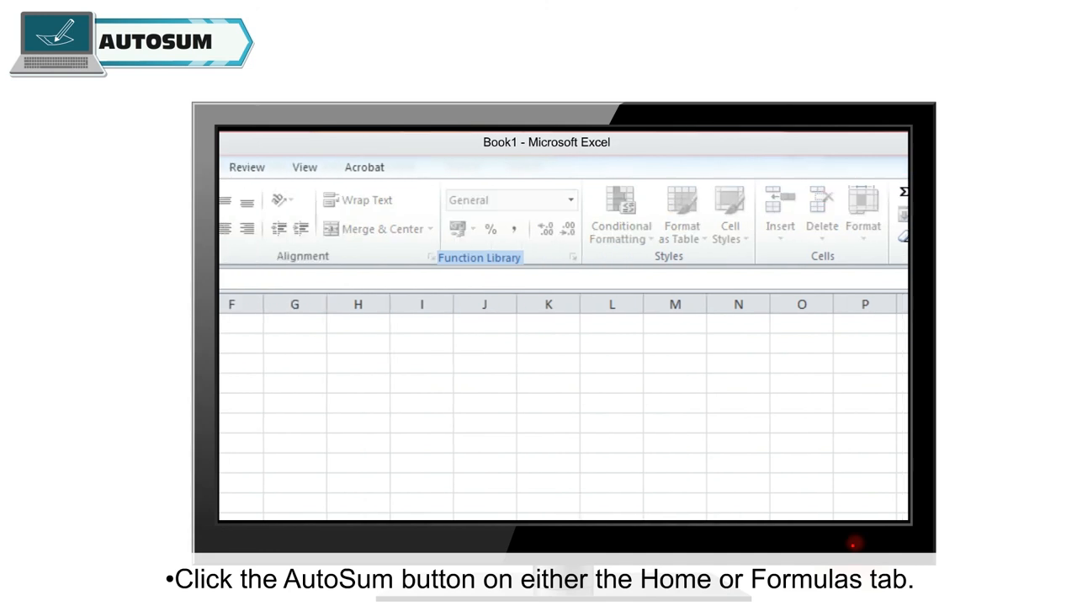
{"action": "key", "text": "Enter"}
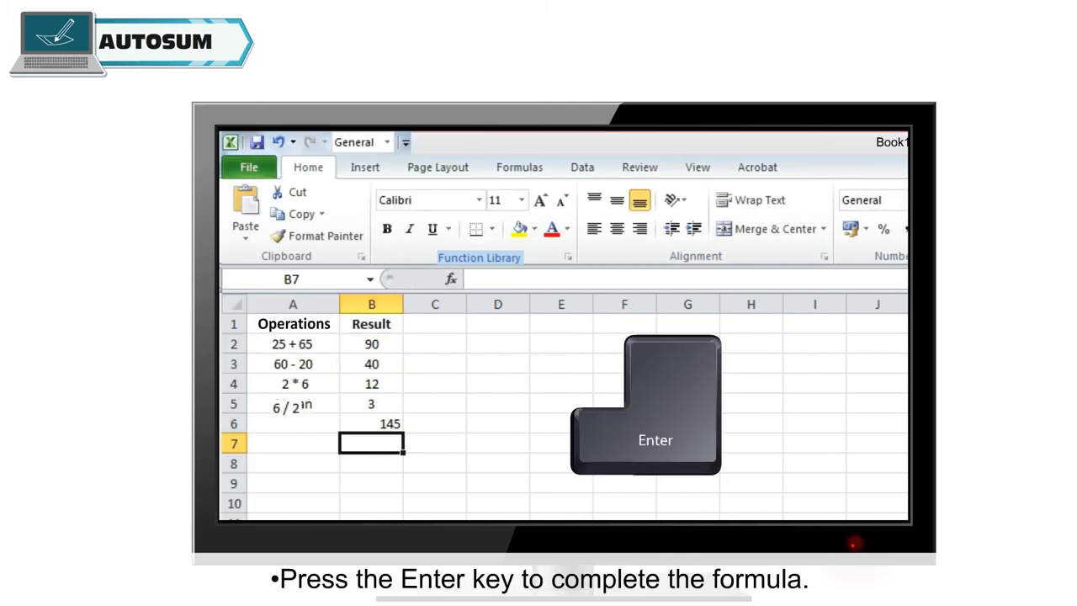
{"action": "key", "text": "enter"}
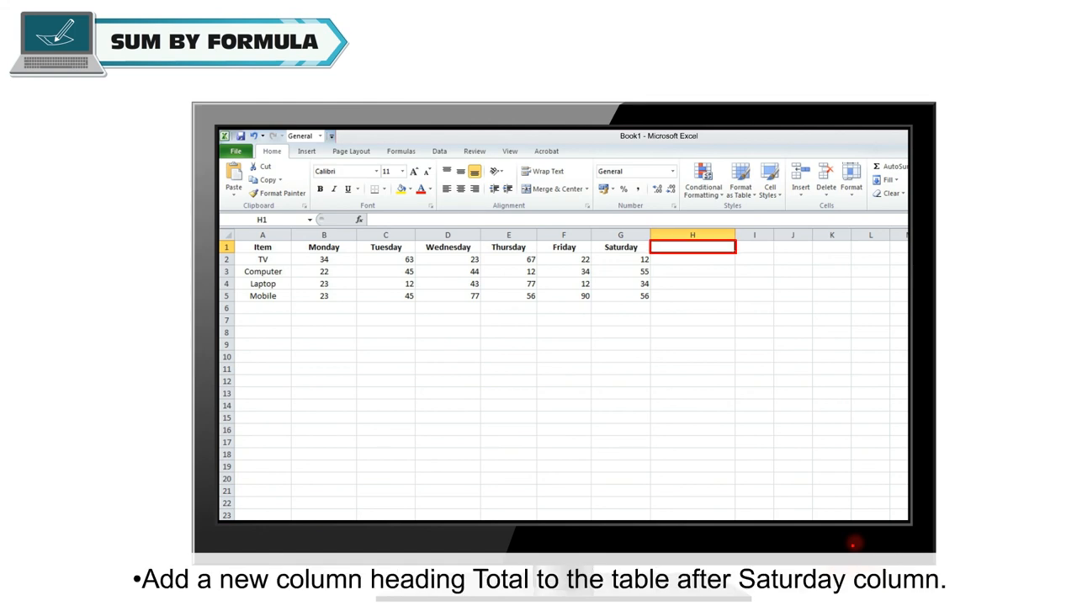
Step: Add a Total heading in H1 and compute TV's weekly total 221 with =B2+C2+D2+E2+F2+G2
{"action": "type", "text": "Total"}
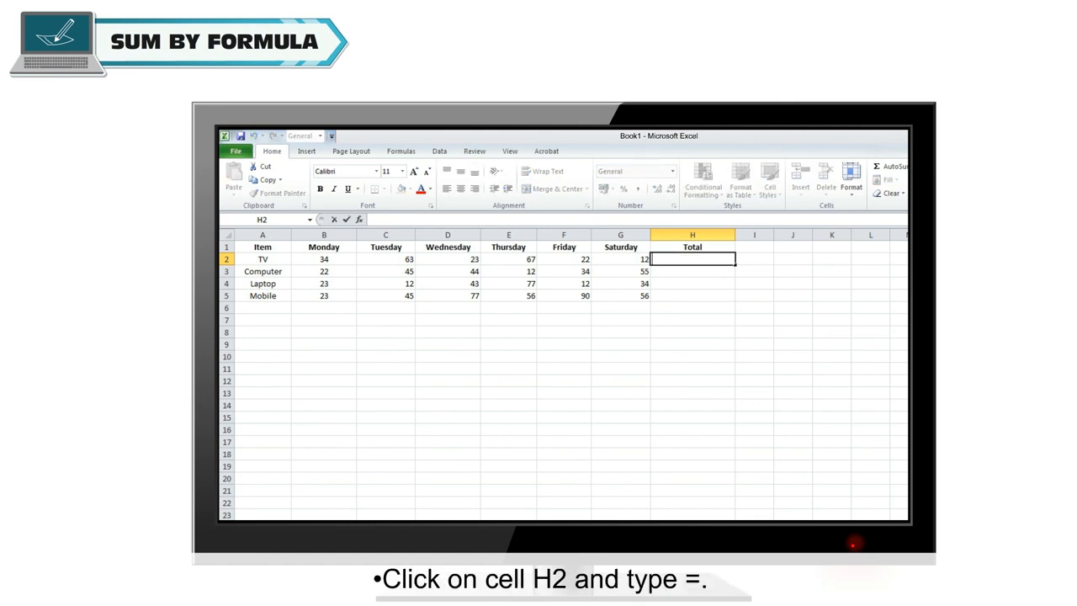
{"action": "type", "text": "="}
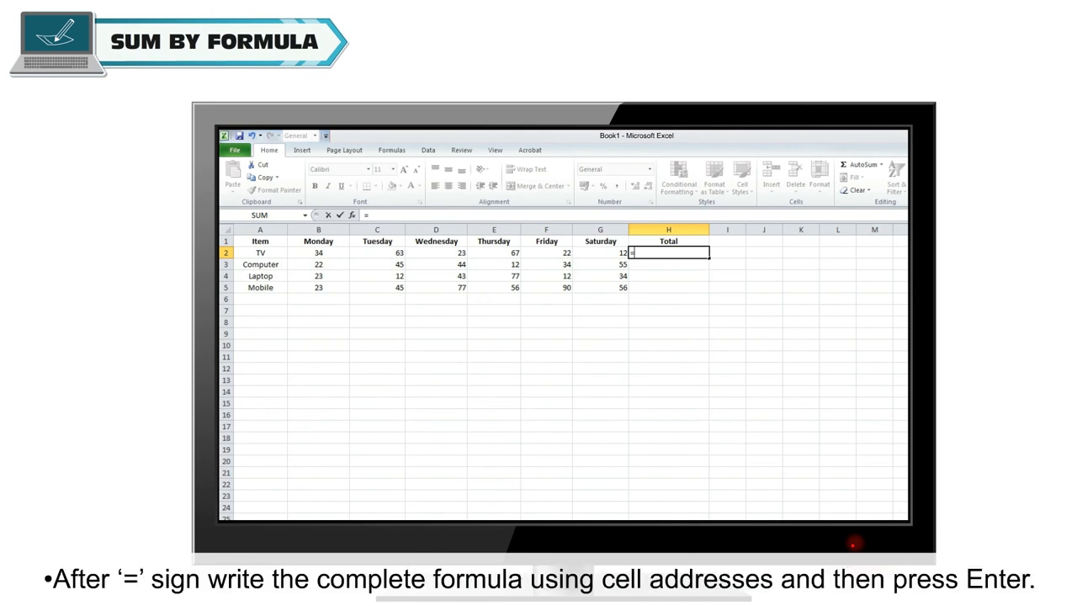
{"action": "type", "text": "B2+C2+"}
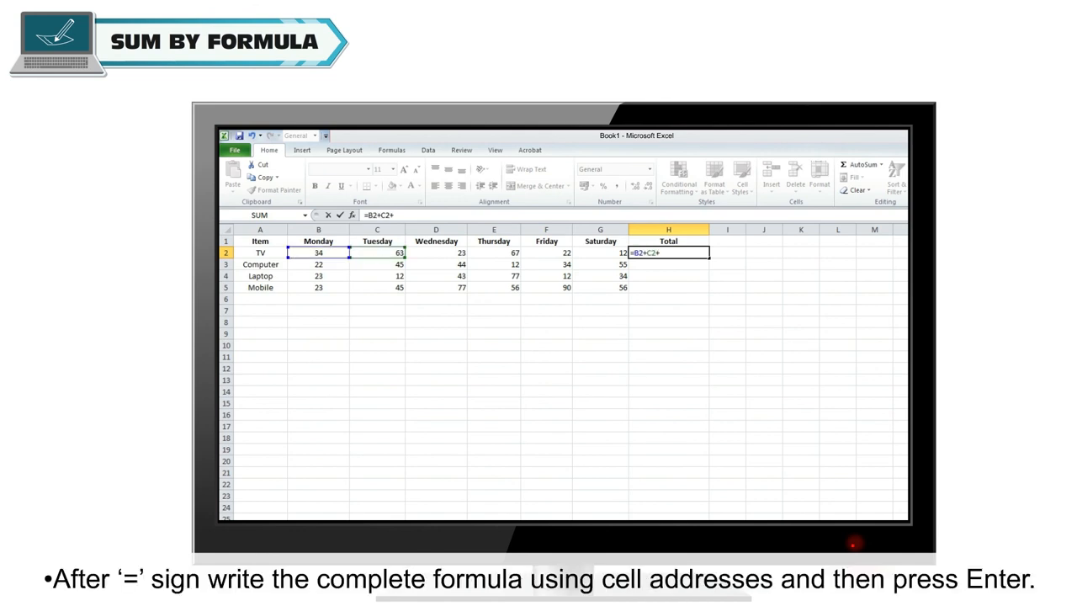
{"action": "type", "text": "D2+E2+F2"}
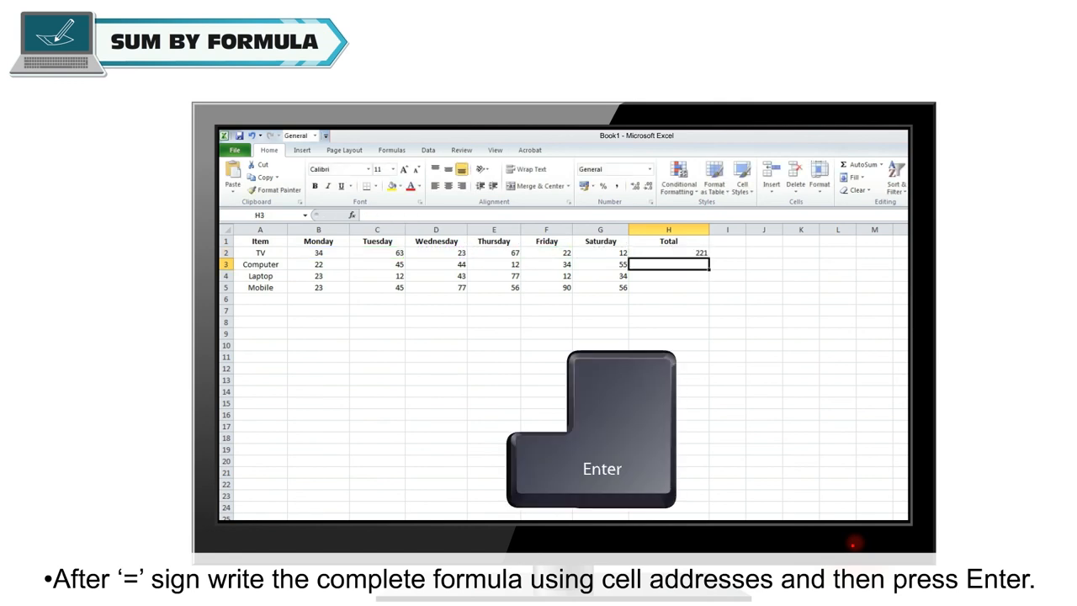
{"action": "key", "text": "Enter"}
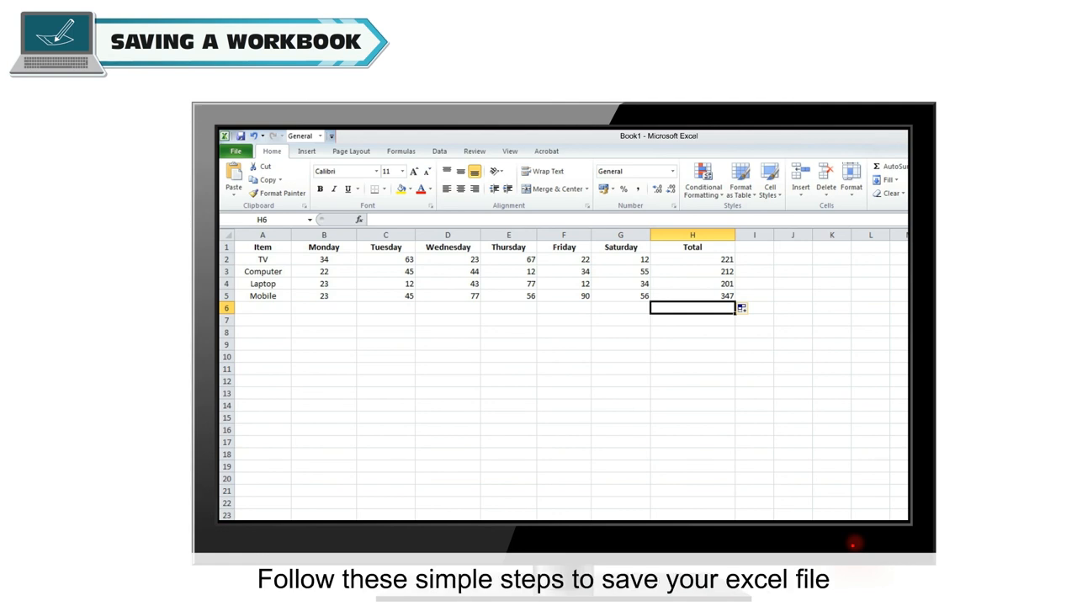
Step: Save the workbook to the Desktop as File.xlsx via Save As
{"action": "left_click", "coordinate": [236, 152]}
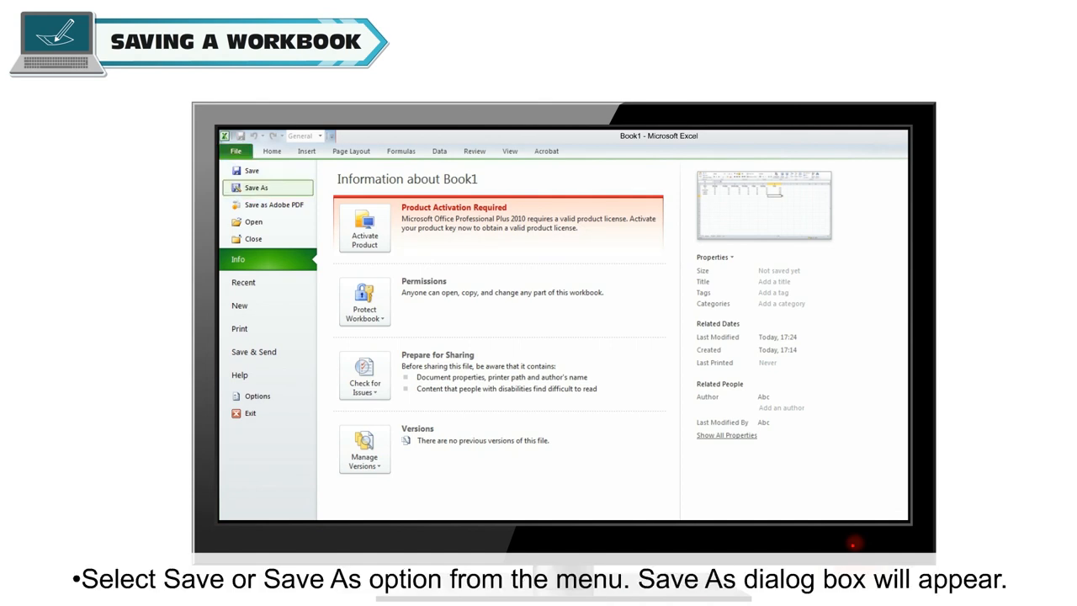
{"action": "left_click", "coordinate": [255, 187]}
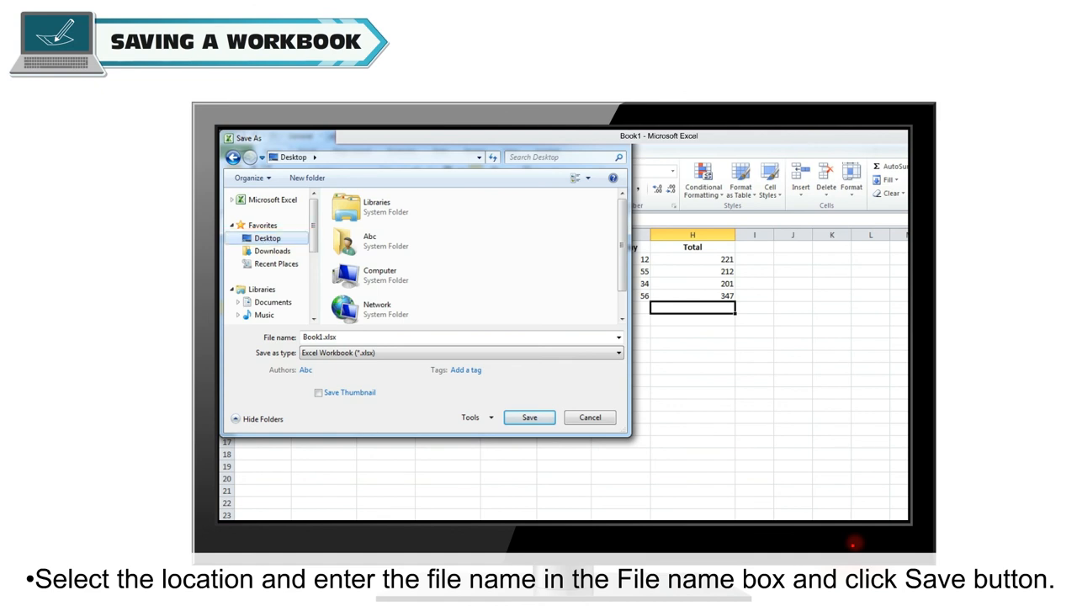
{"action": "type", "text": "File"}
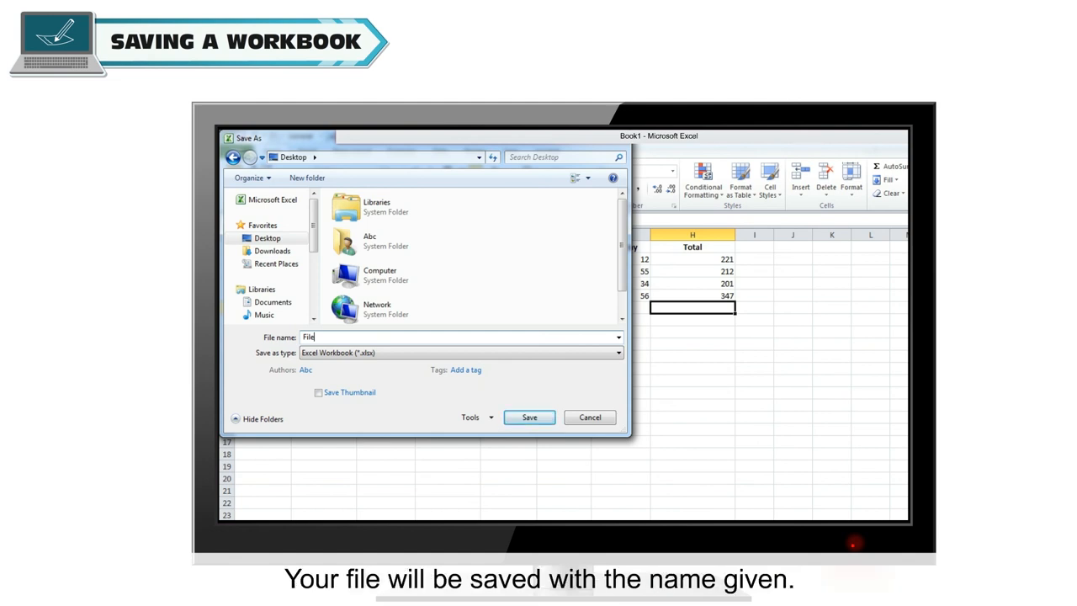
{"action": "left_click", "coordinate": [528, 417]}
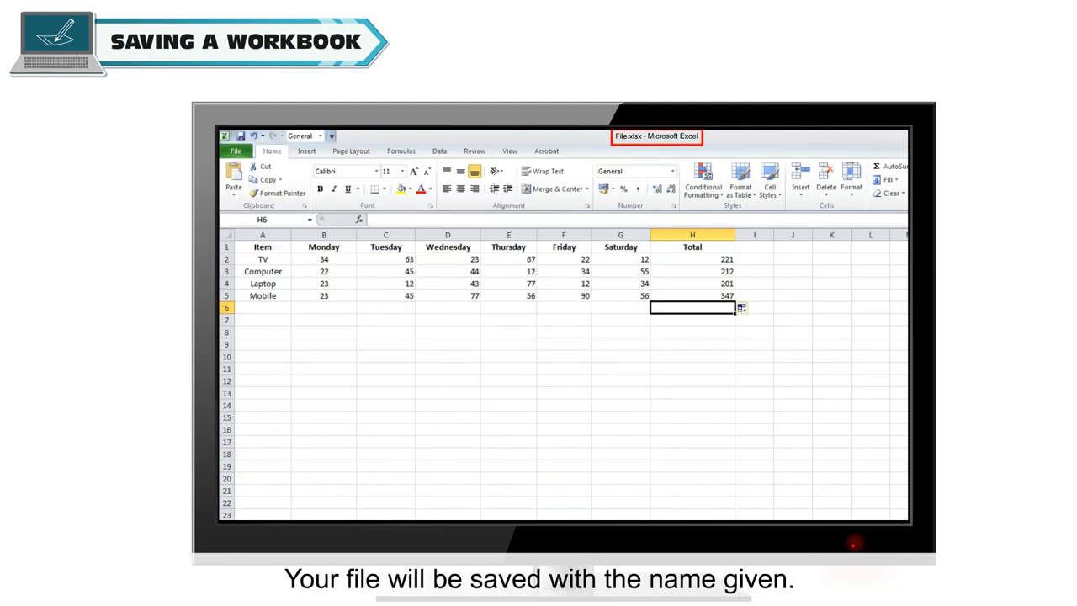